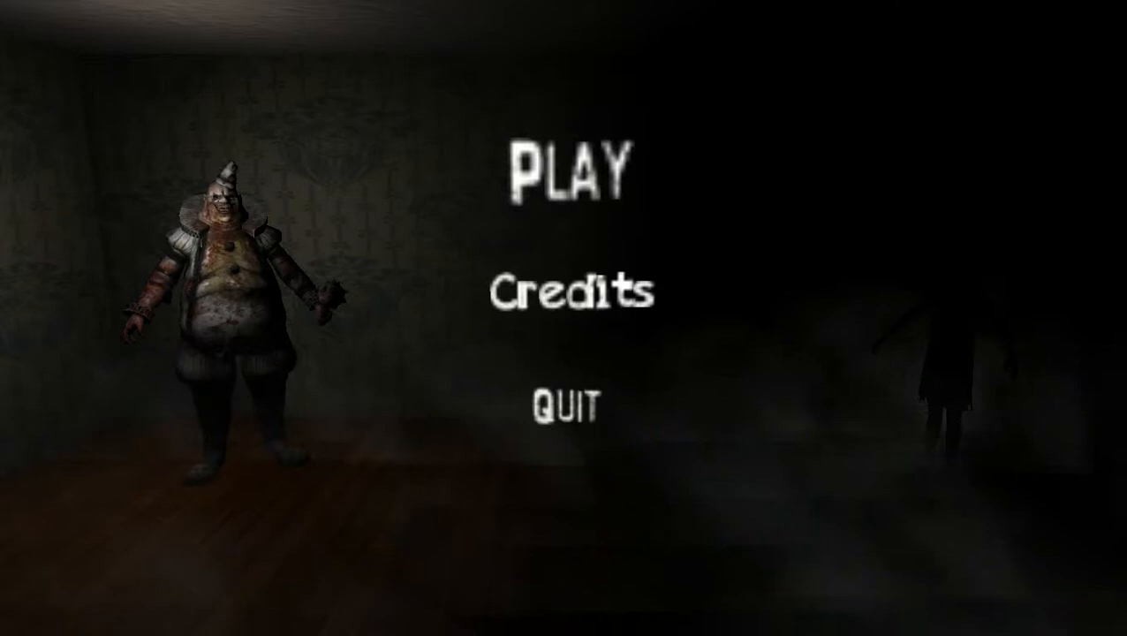
{"action": "mouse_move", "coordinate": [566, 173]}
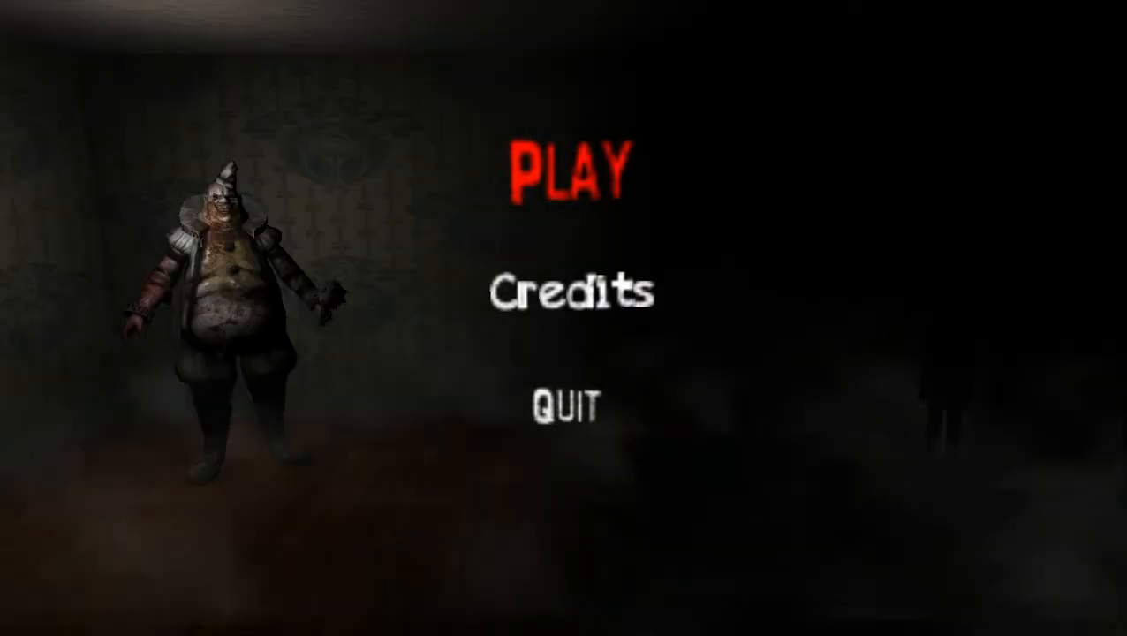
Step: Start a new game from the main menu, loading into the lamp-lit desk room
{"action": "left_click", "coordinate": [572, 169]}
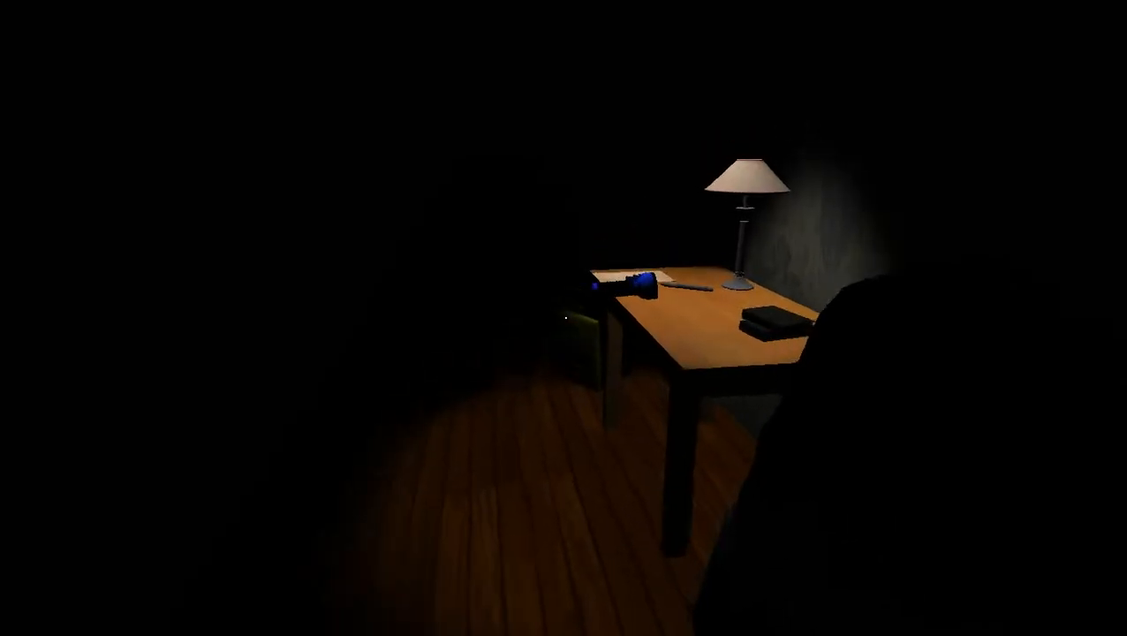